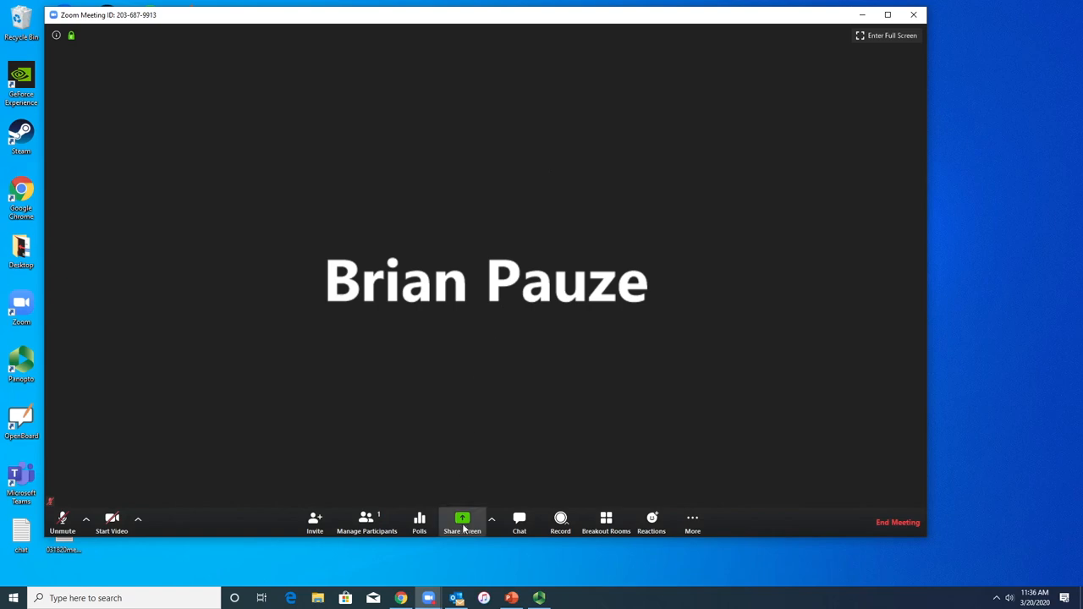
Step: Share a blank Zoom whiteboard with the meeting from the Basic share options
click(462, 518)
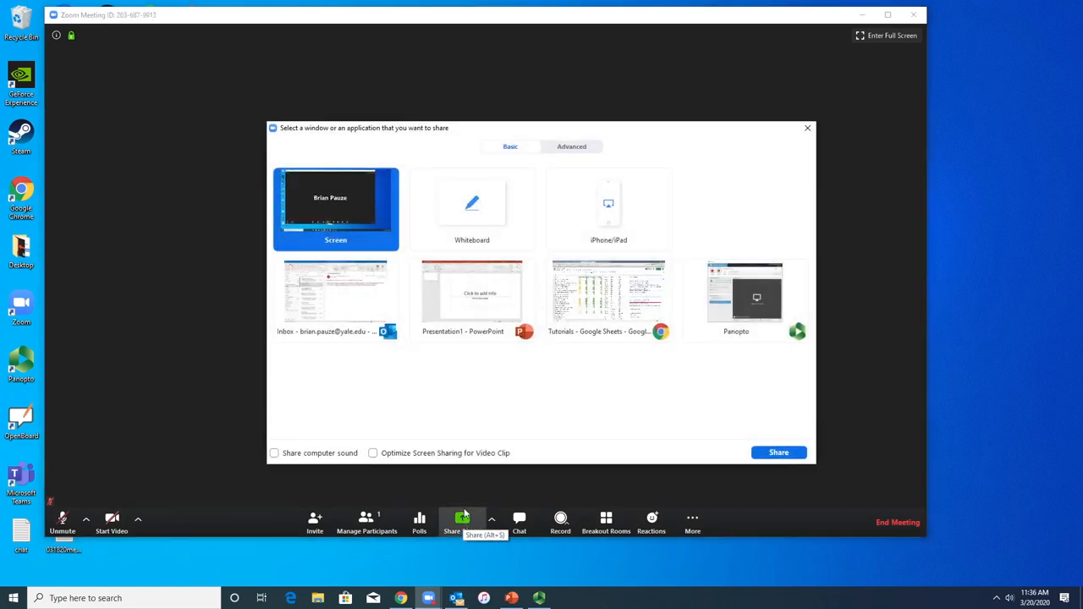
click(470, 210)
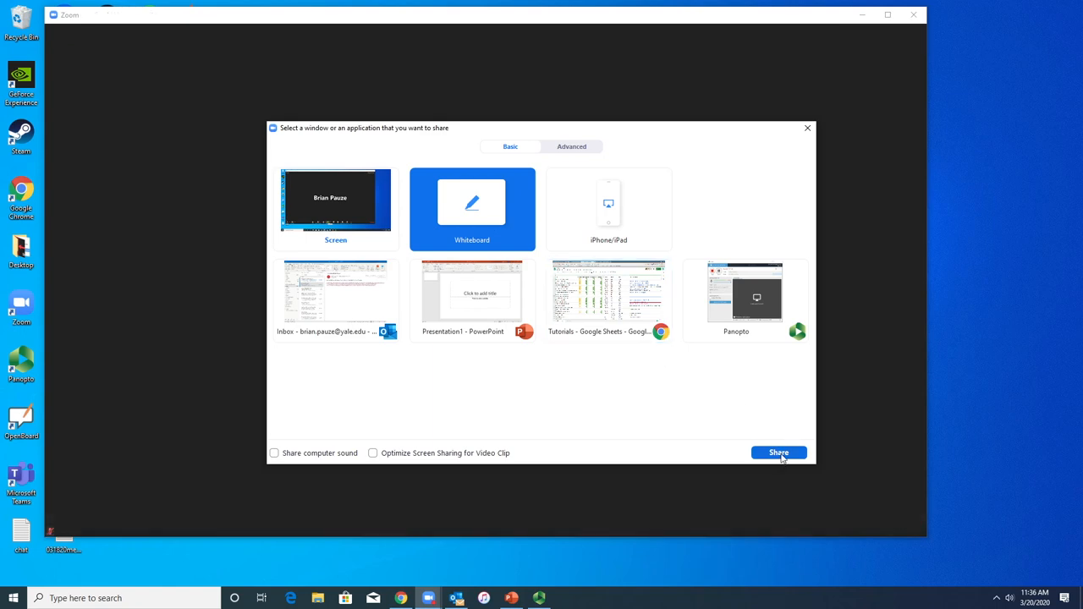
click(778, 453)
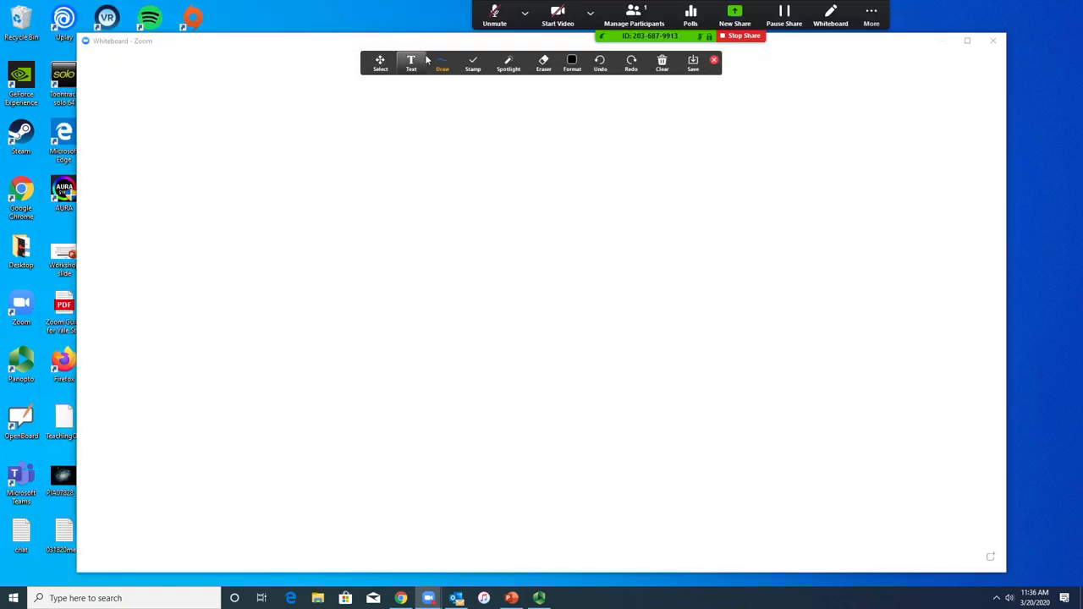
Step: Browse the Stamp options, then make the freehand pen the active drawing tool
click(470, 62)
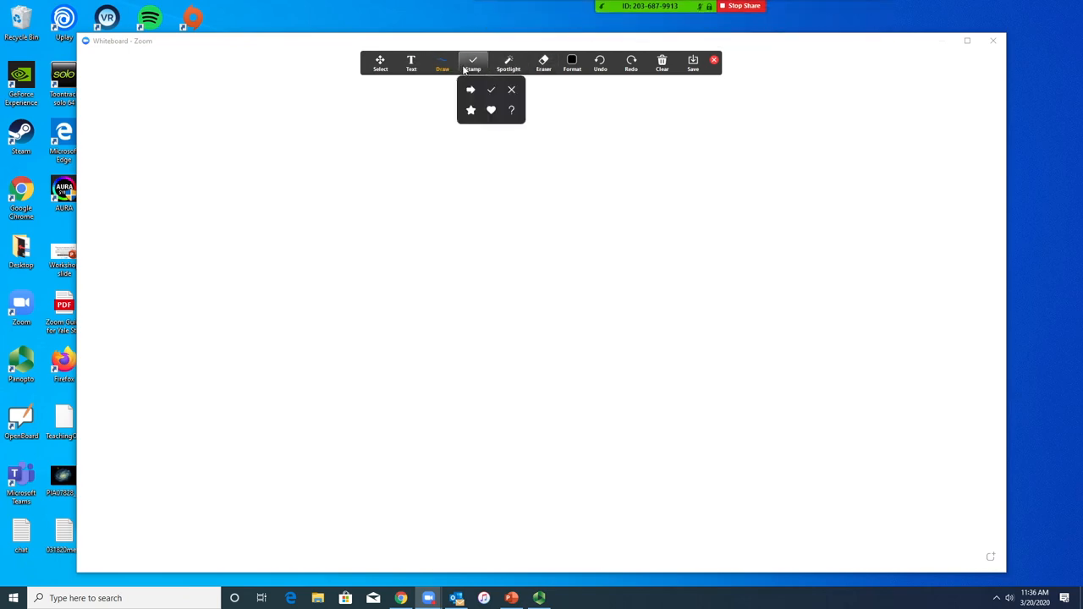
click(410, 64)
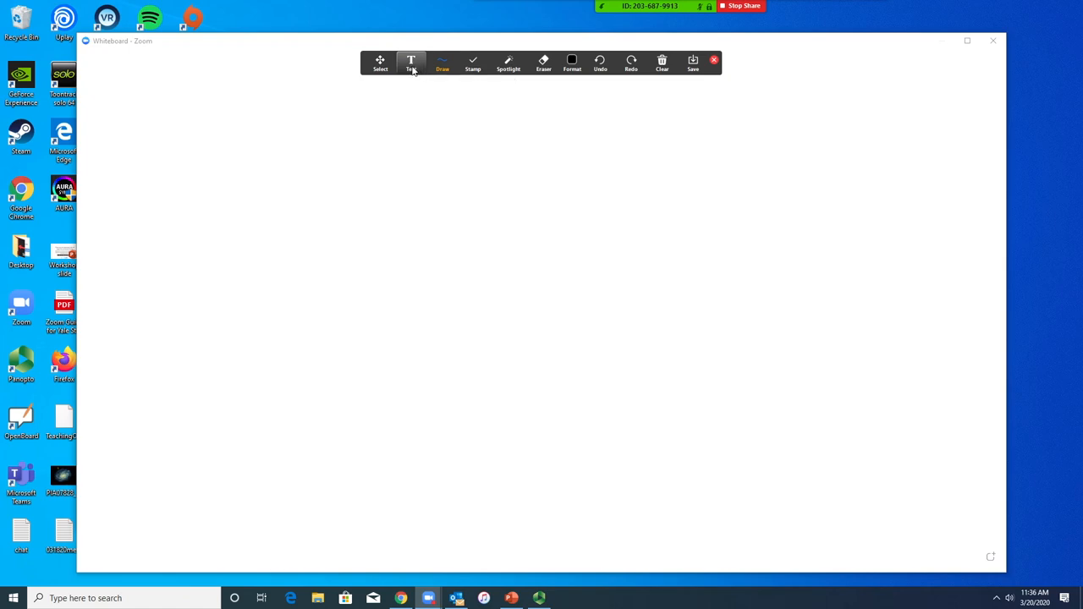
click(473, 61)
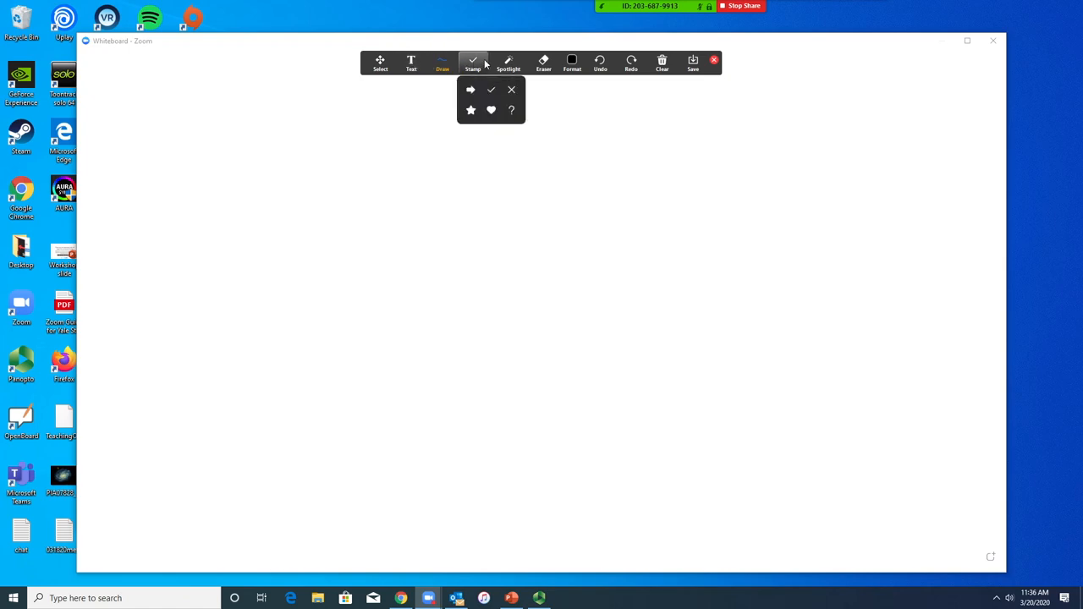
click(442, 62)
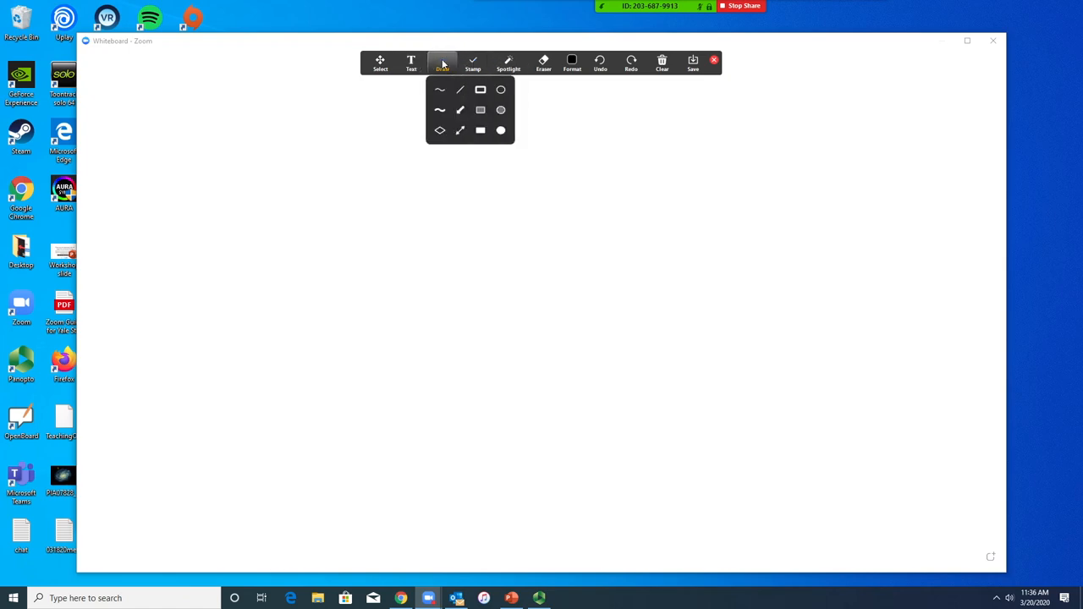
click(440, 88)
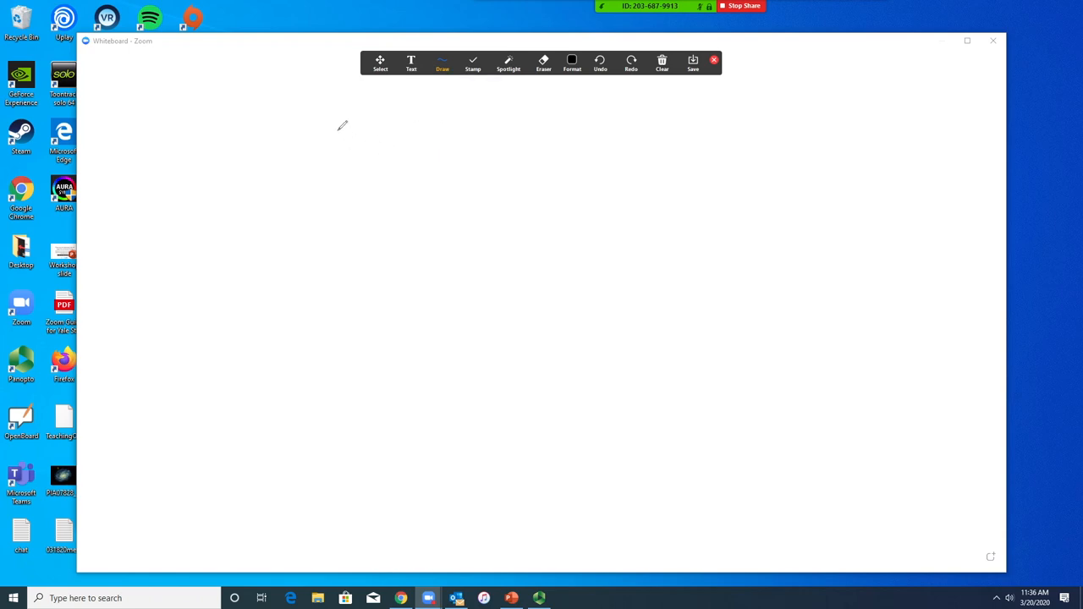
Step: Draw L-shaped axes, guide lines marking a point, and a line rising from the origin
drag(339, 132, 339, 247)
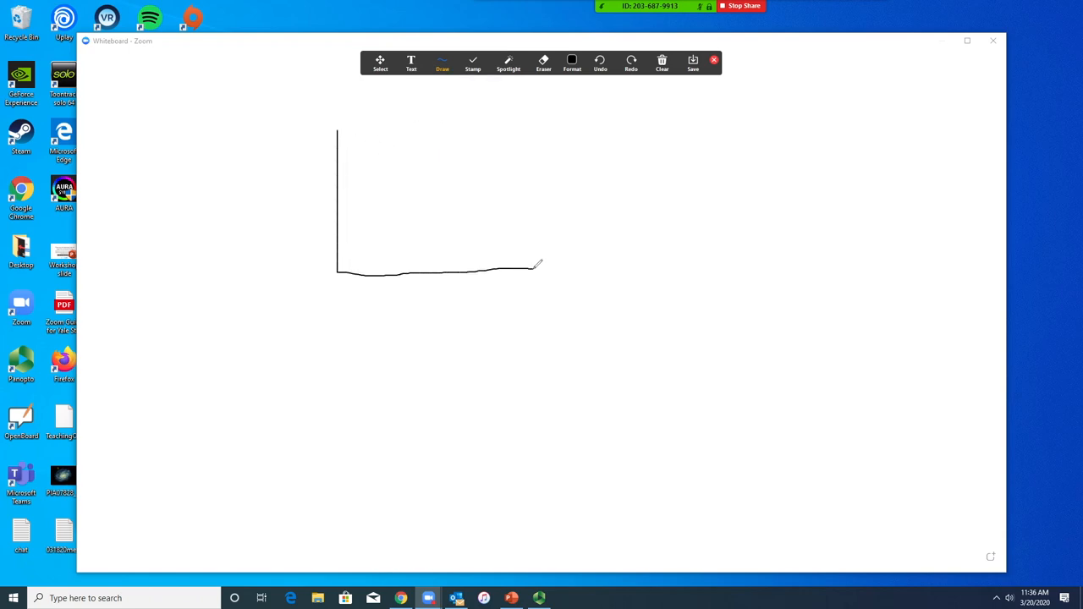
drag(339, 203, 386, 203)
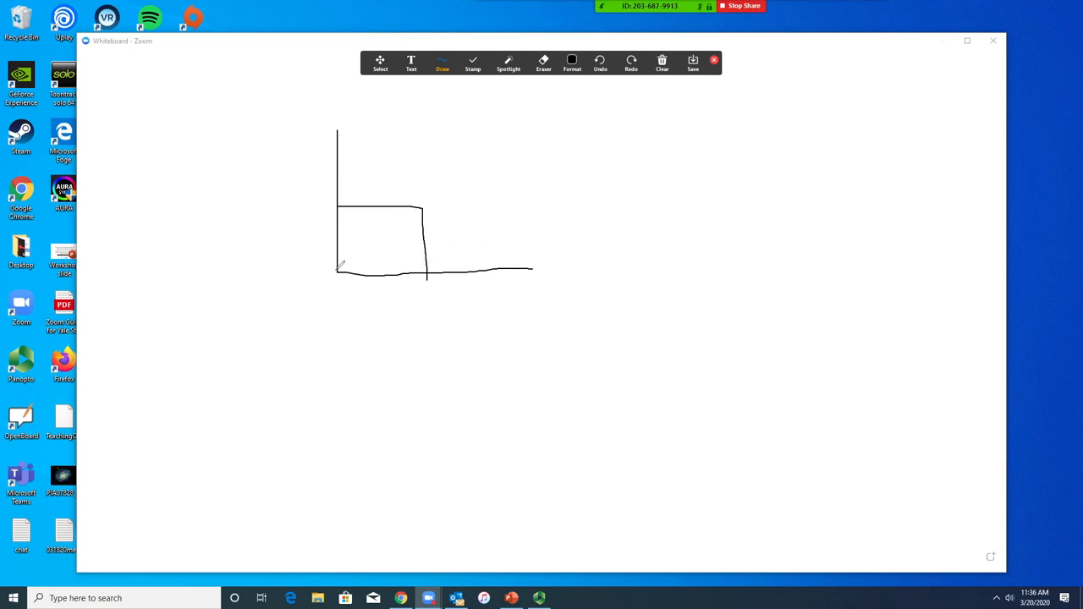
drag(338, 271, 516, 135)
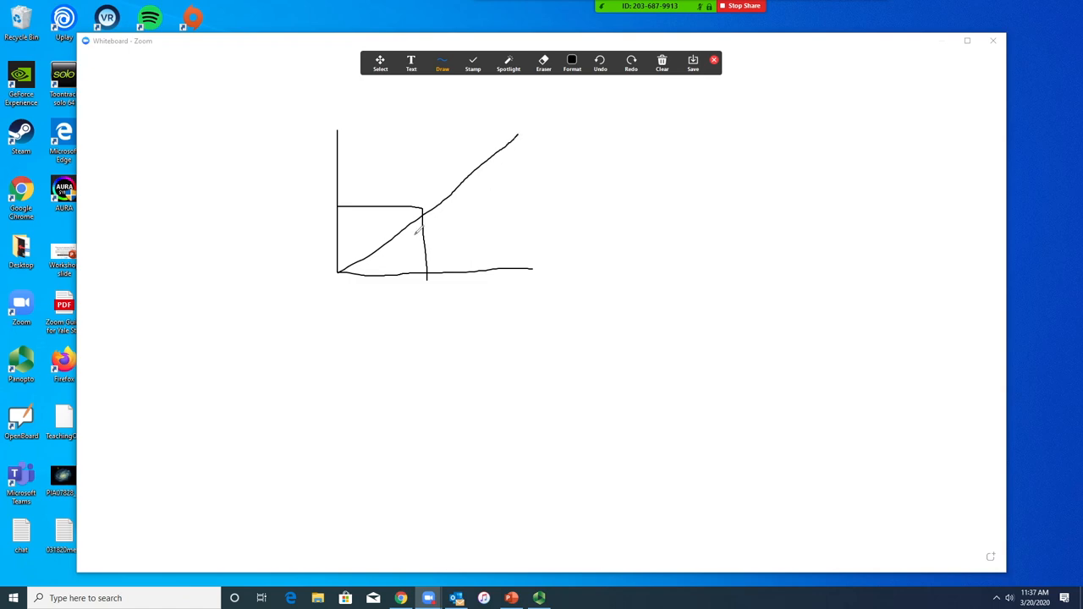
mouse_move(494, 5)
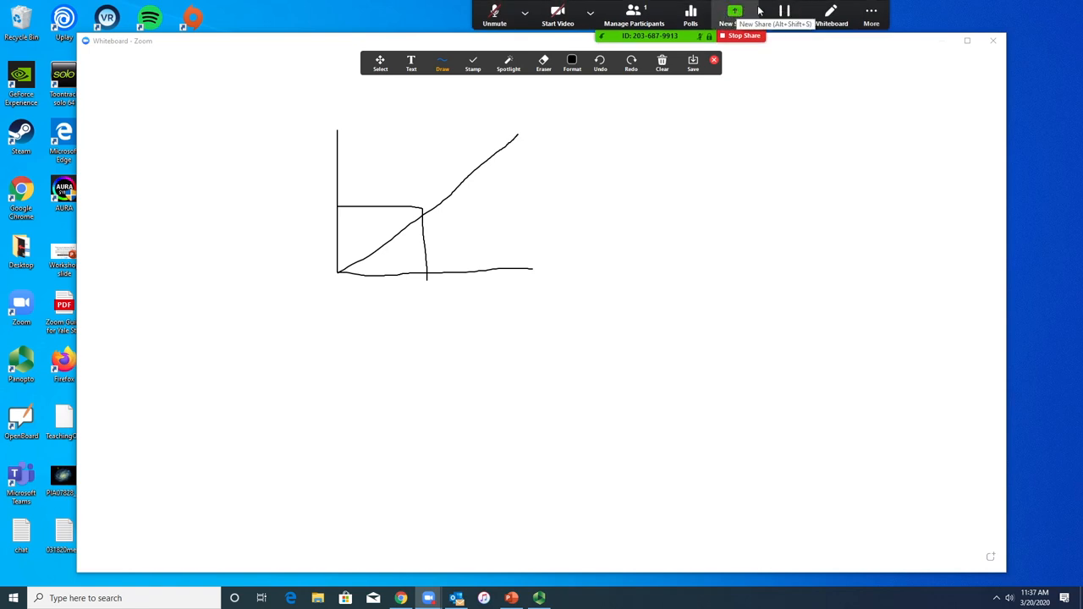
Step: Disable participant annotation from the More meeting options
click(874, 10)
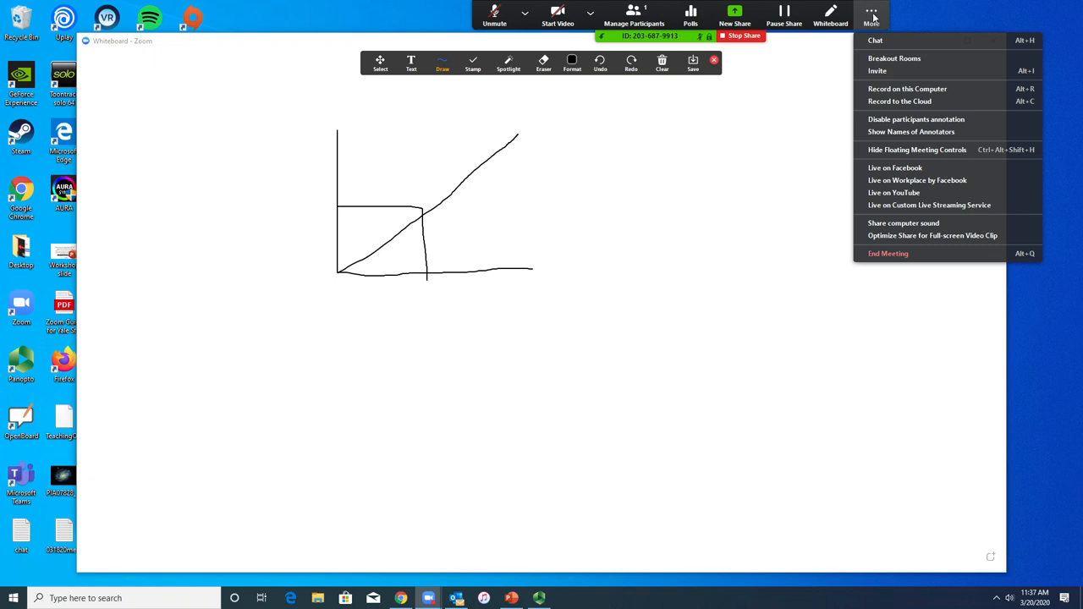
mouse_move(915, 118)
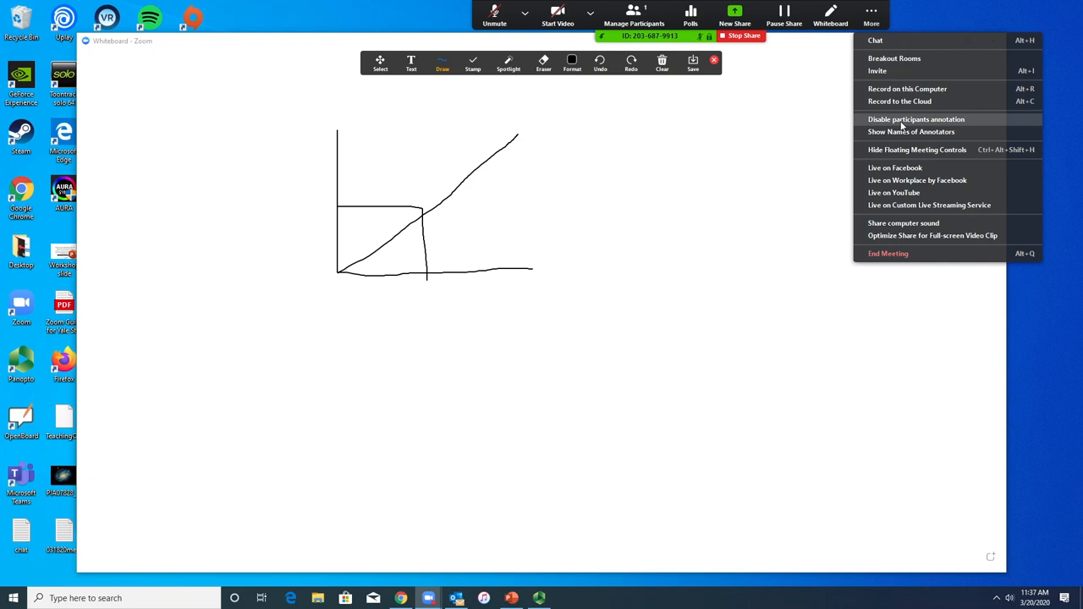
click(907, 118)
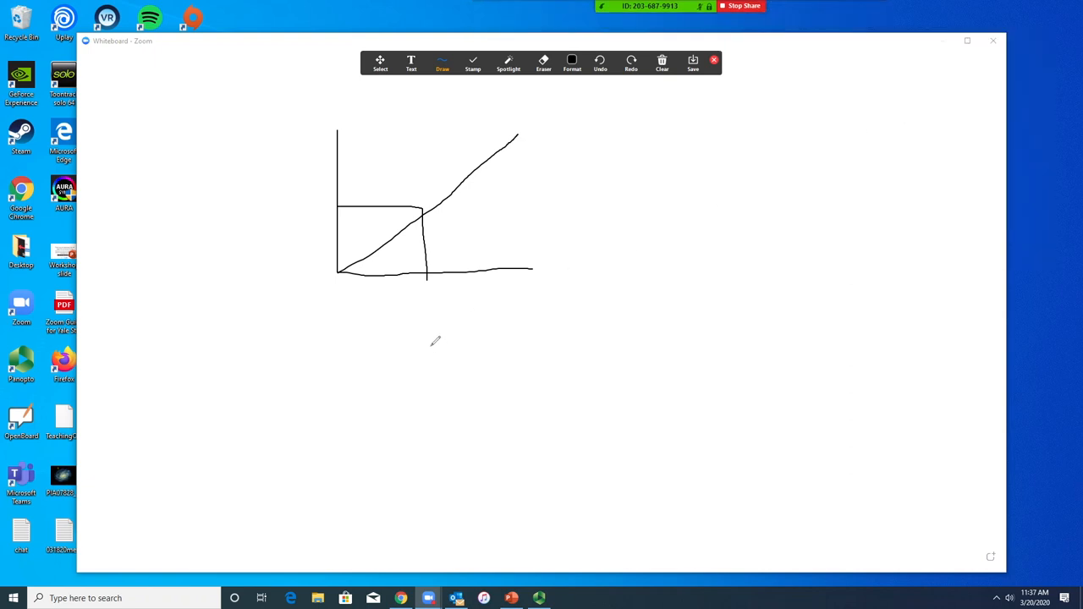
mouse_move(467, 342)
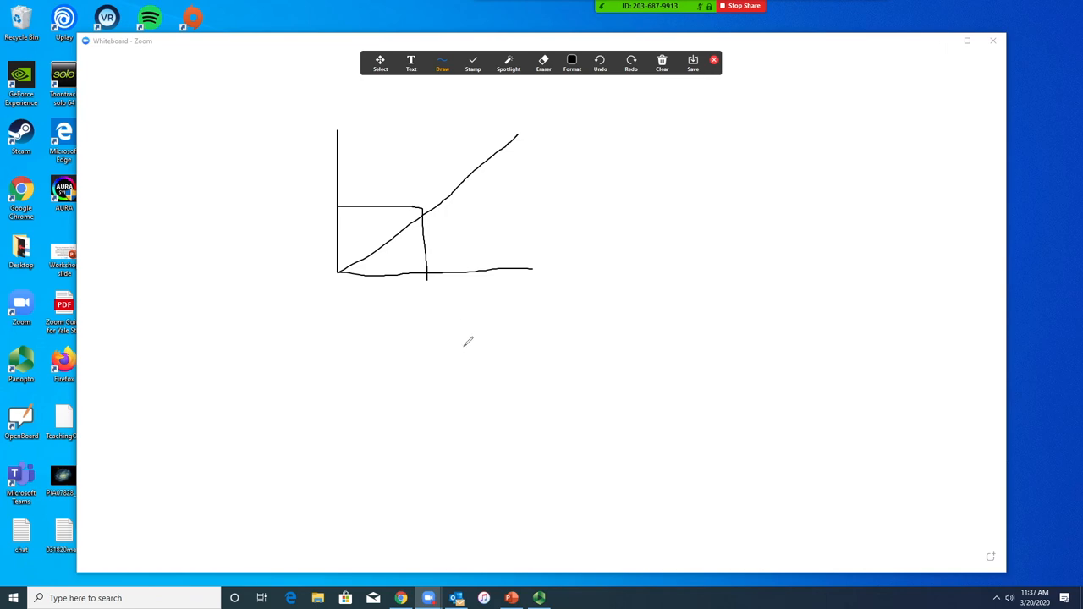
Step: Erase the plotted strokes down to the axes and review the Clear options
click(542, 62)
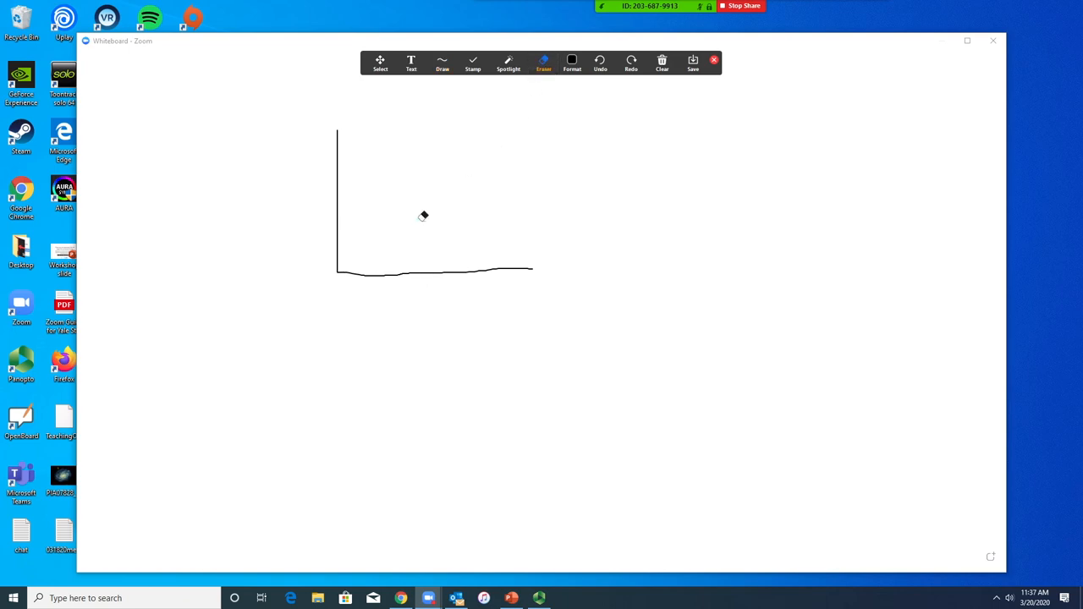
click(660, 60)
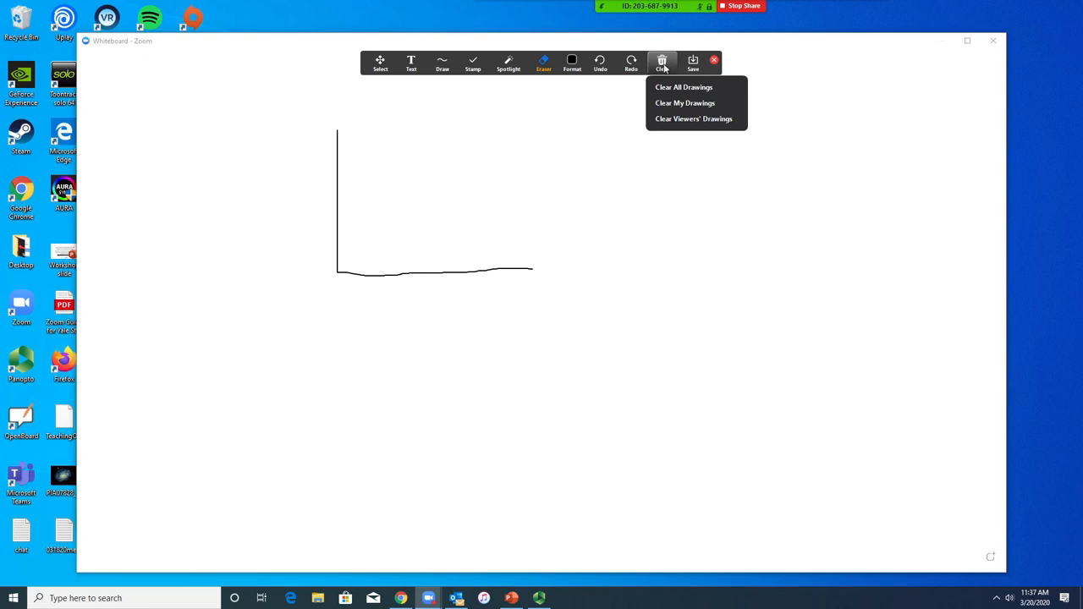
mouse_move(683, 88)
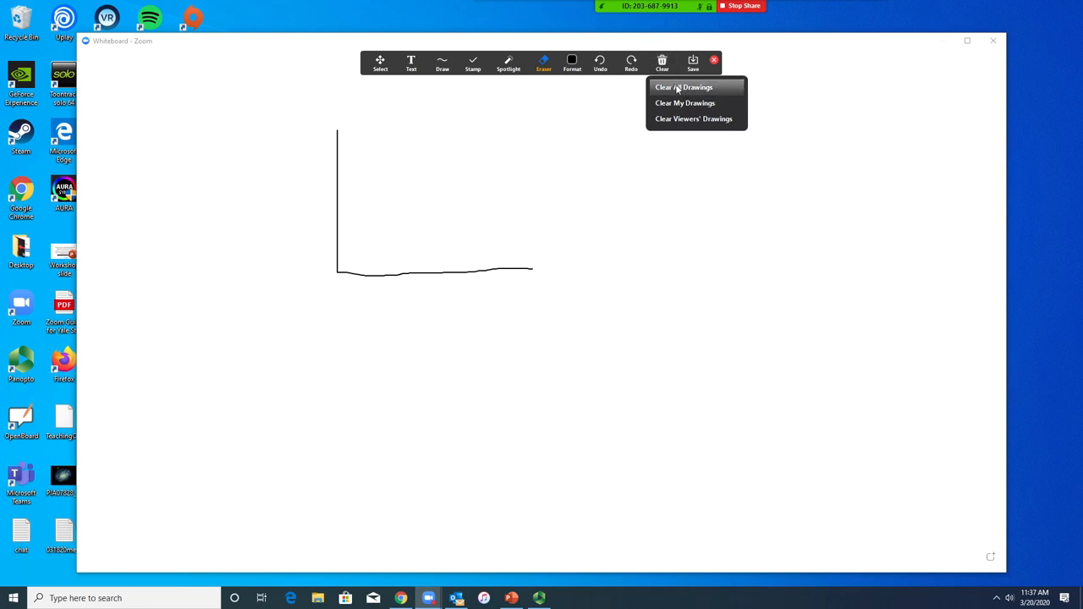
mouse_move(693, 104)
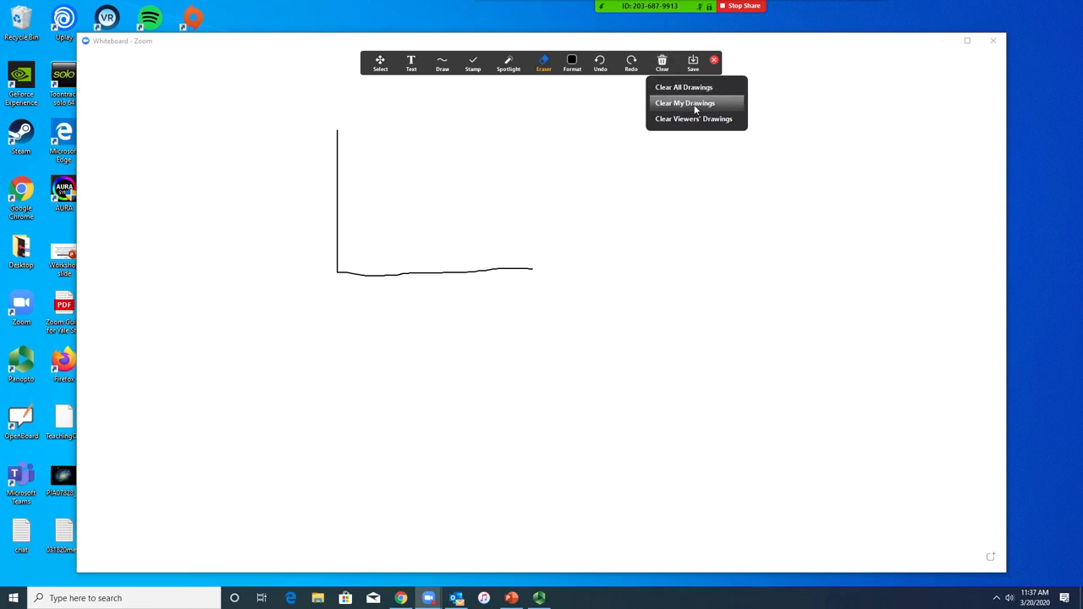
mouse_move(697, 118)
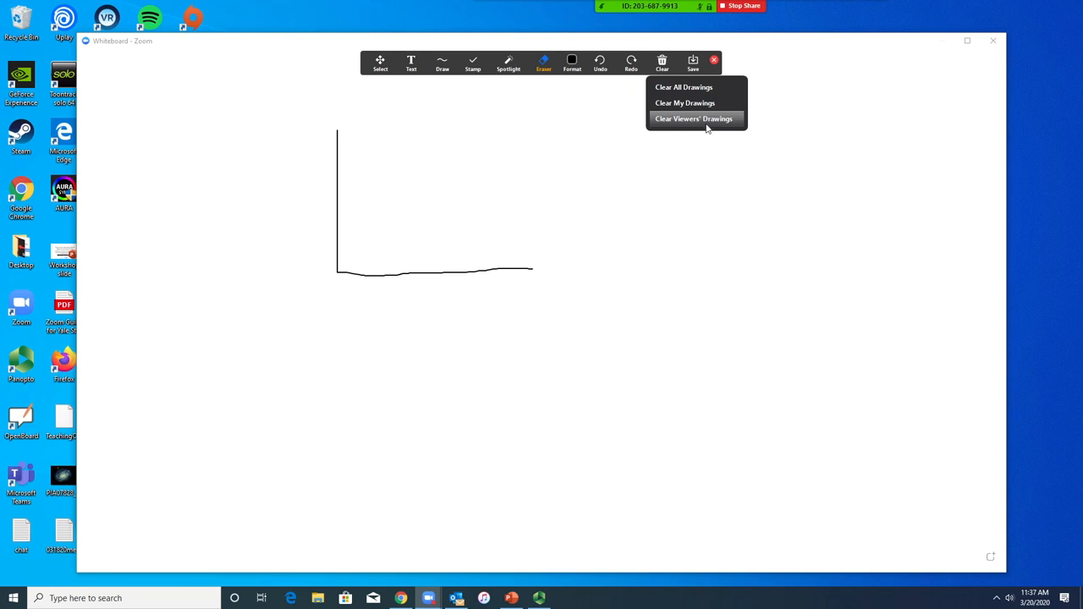
mouse_move(692, 127)
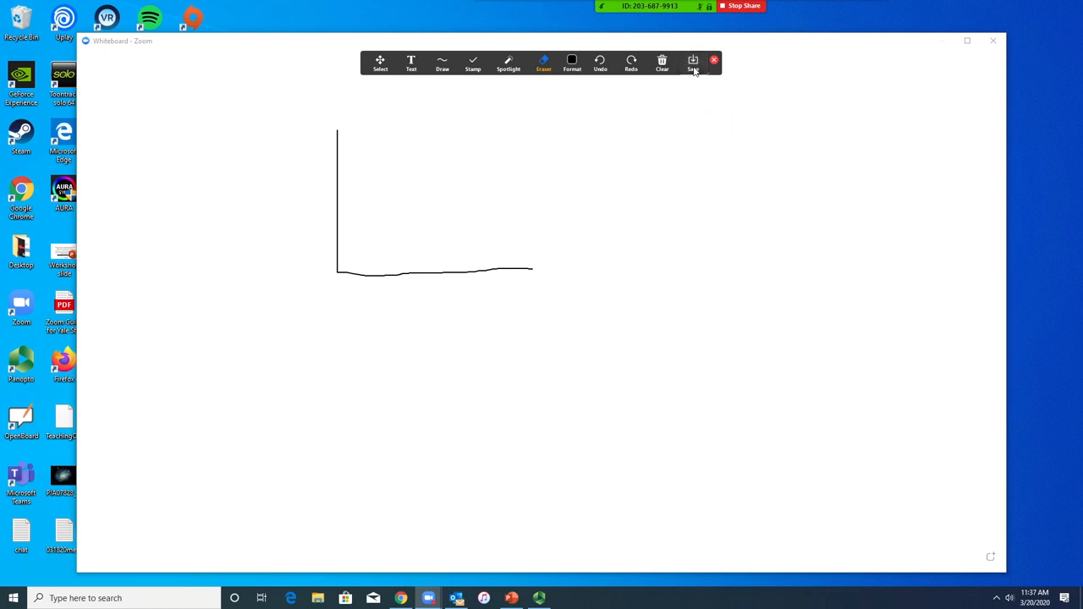
Step: Save the whiteboard showing only the two graph axes
click(692, 63)
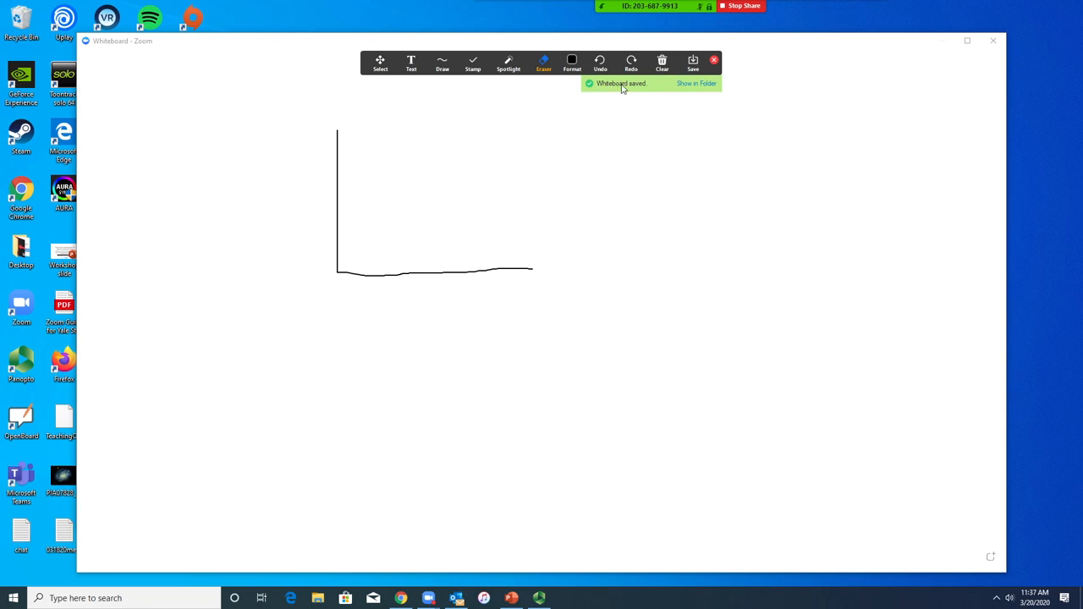
mouse_move(660, 88)
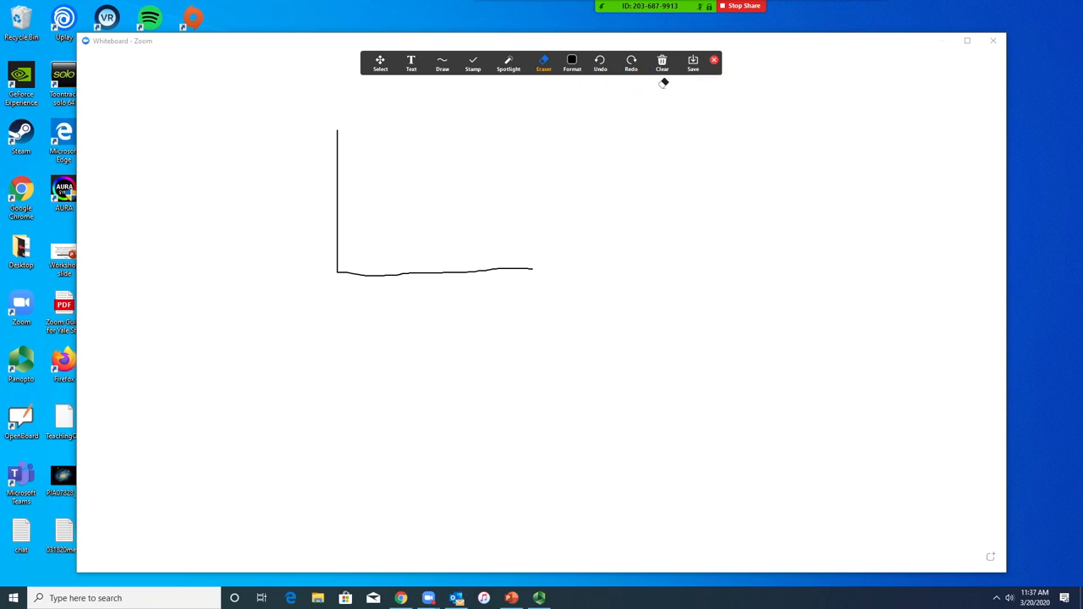
mouse_move(738, 7)
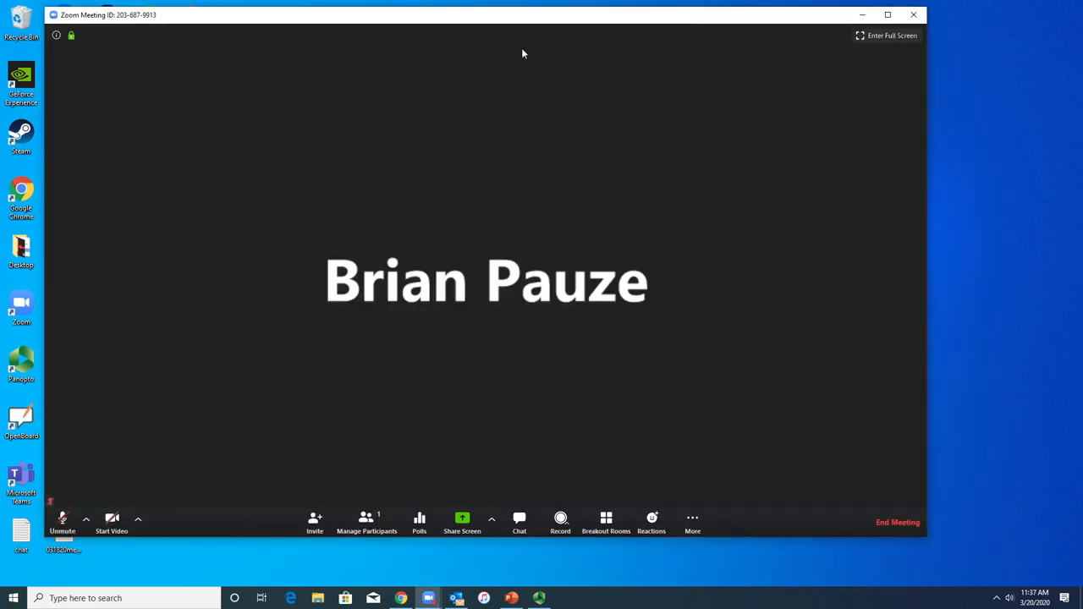
mouse_move(510, 132)
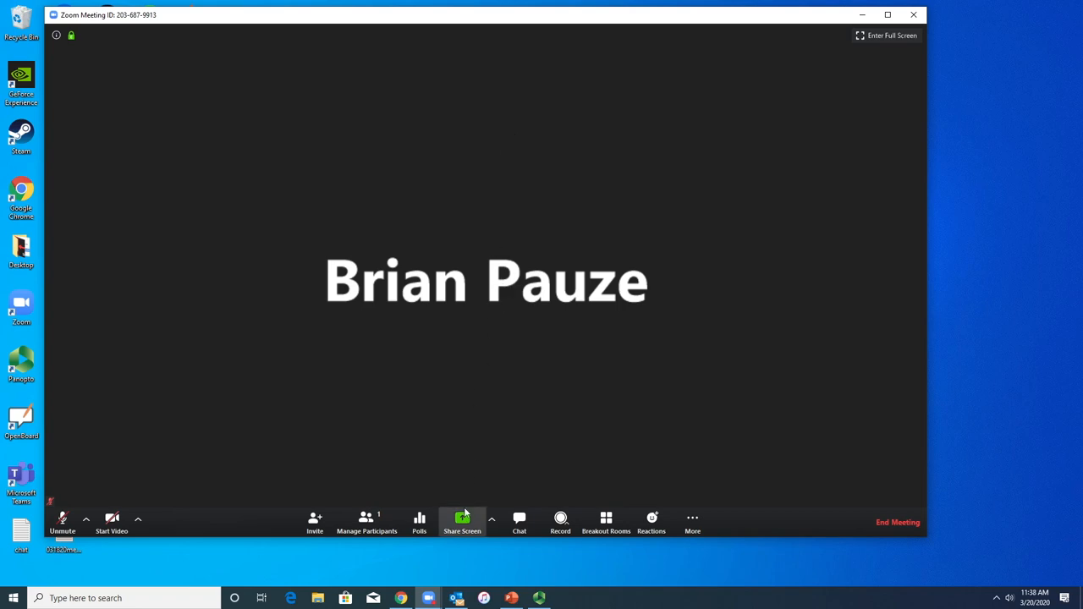
mouse_move(462, 517)
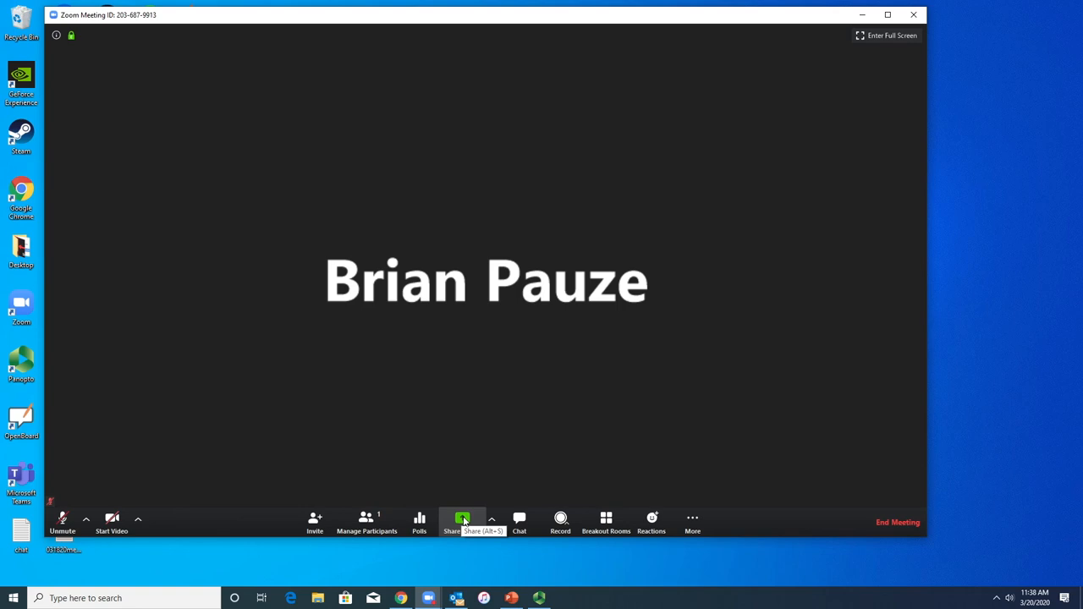
Step: Share the PowerPoint Presentation1 window in place of the whiteboard
click(462, 518)
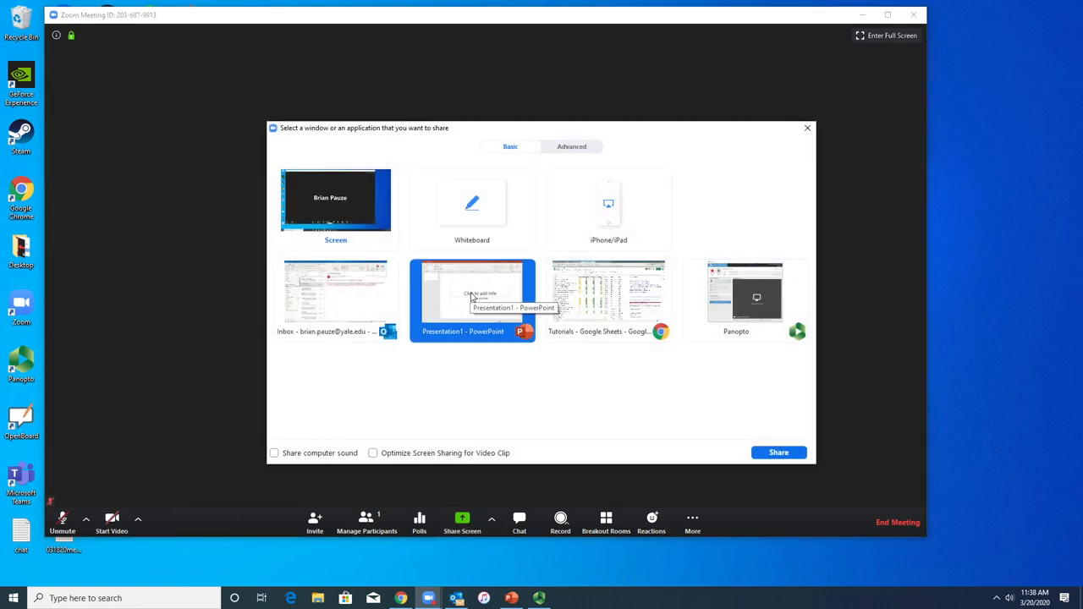
click(778, 452)
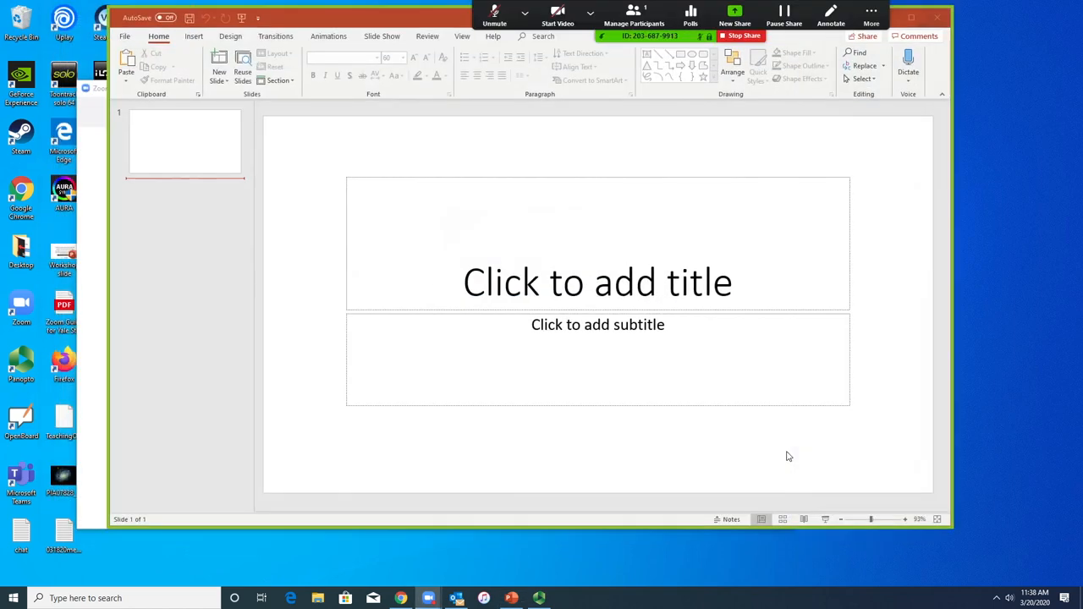
mouse_move(788, 447)
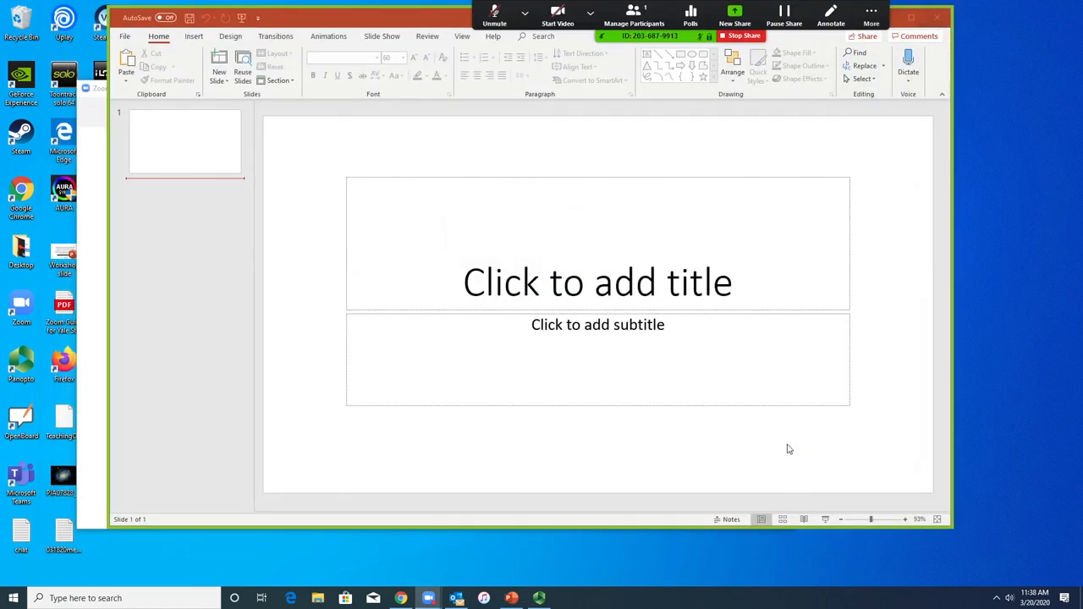